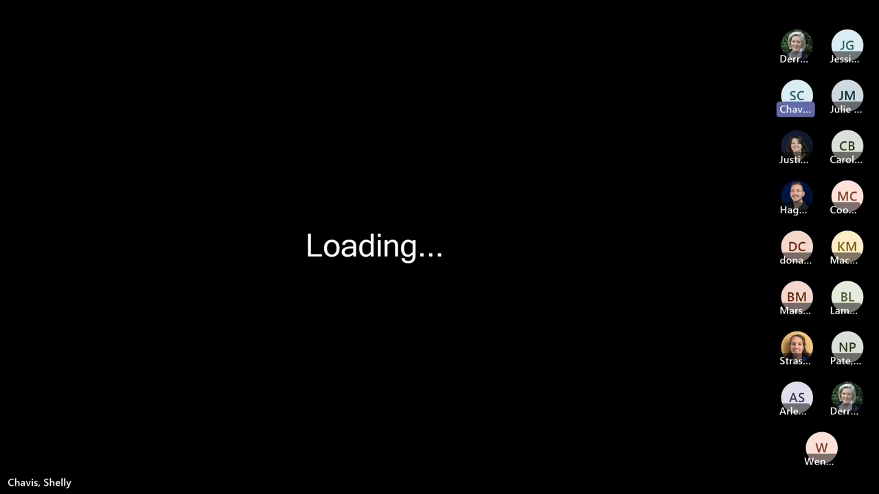
scroll(up, 3)
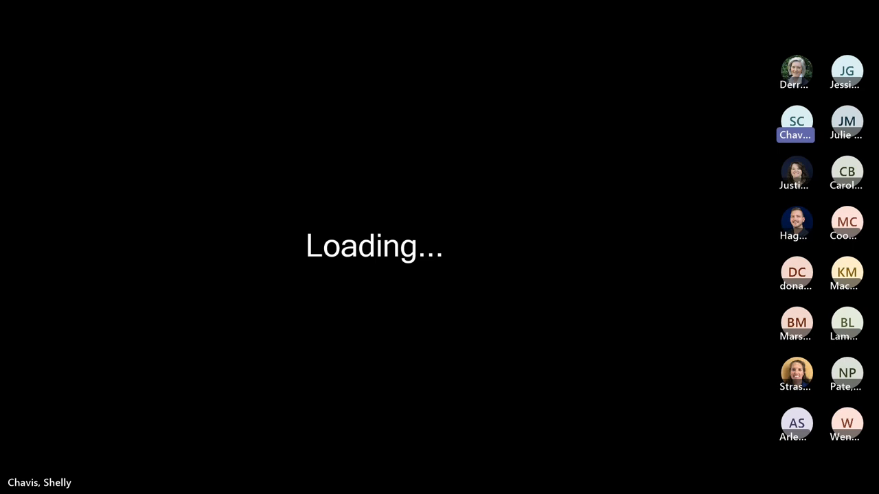
scroll(up, 3)
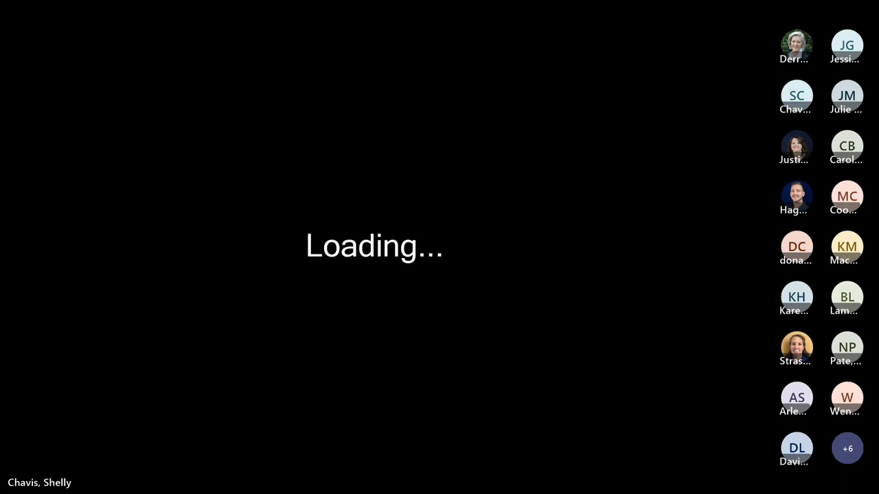
click(795, 96)
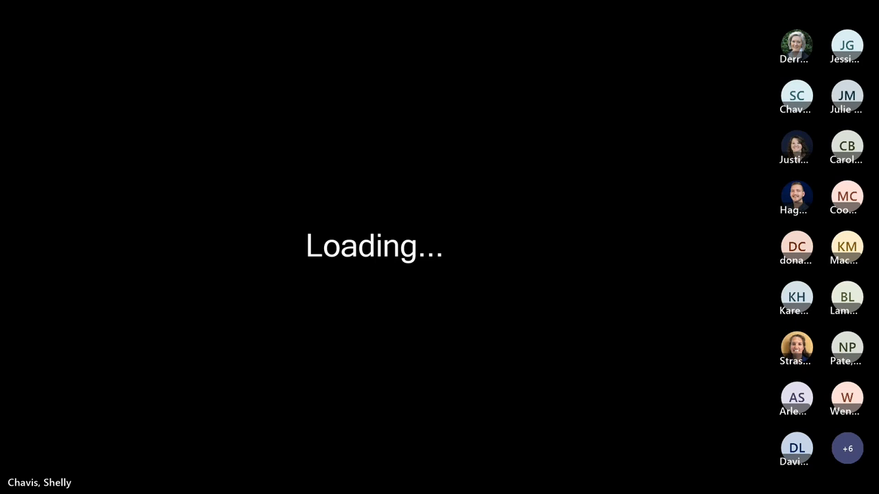
click(796, 95)
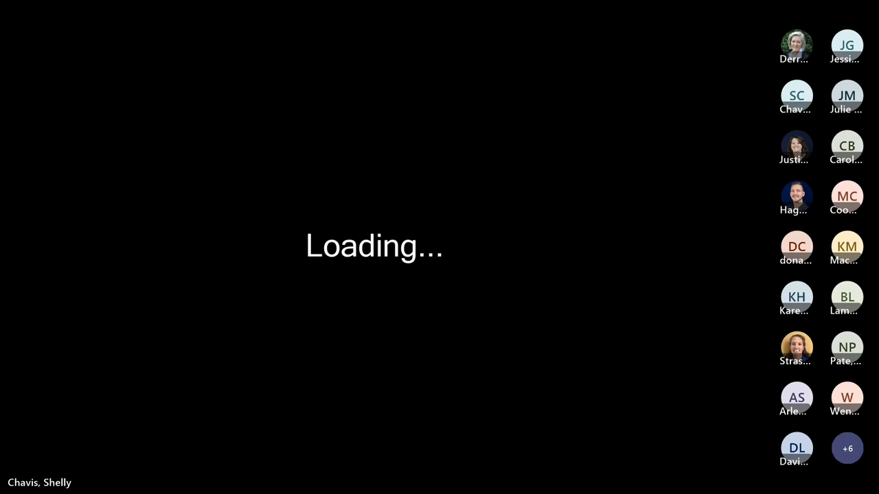
click(796, 96)
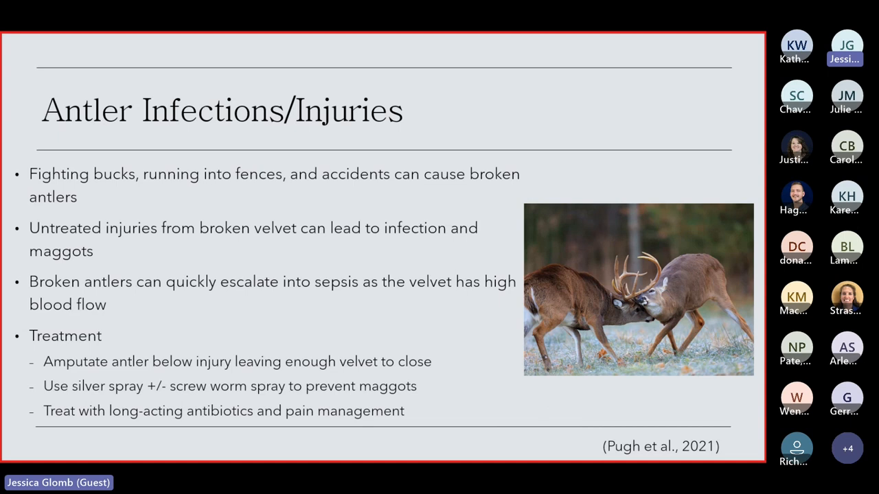
key(Right)
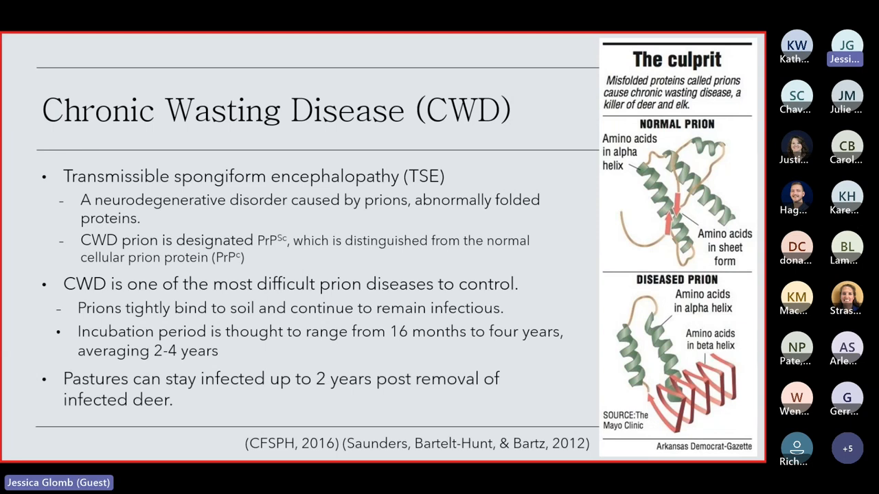